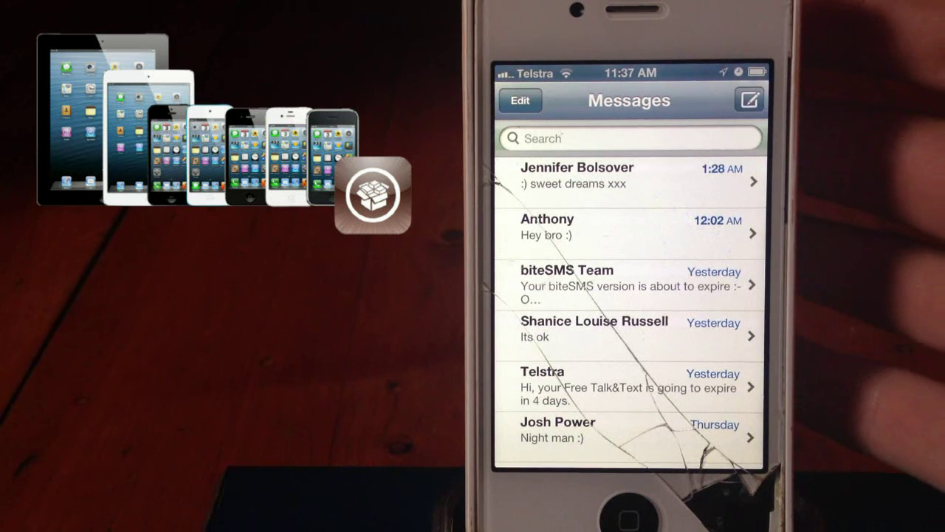
Step: Open Cydia's Sources list and scroll down to iHacksRepo
{"action": "left_click", "coordinate": [584, 176]}
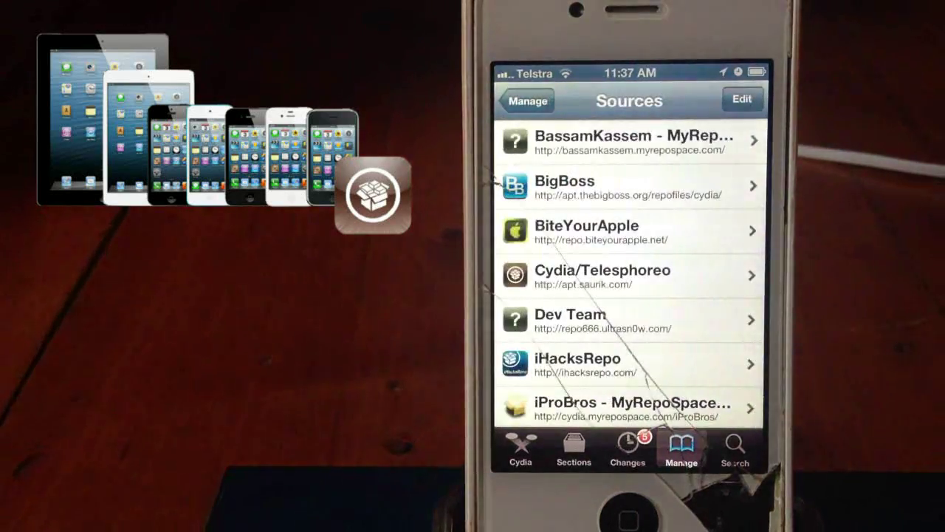
{"action": "scroll", "scroll_direction": "down", "scroll_amount": 3}
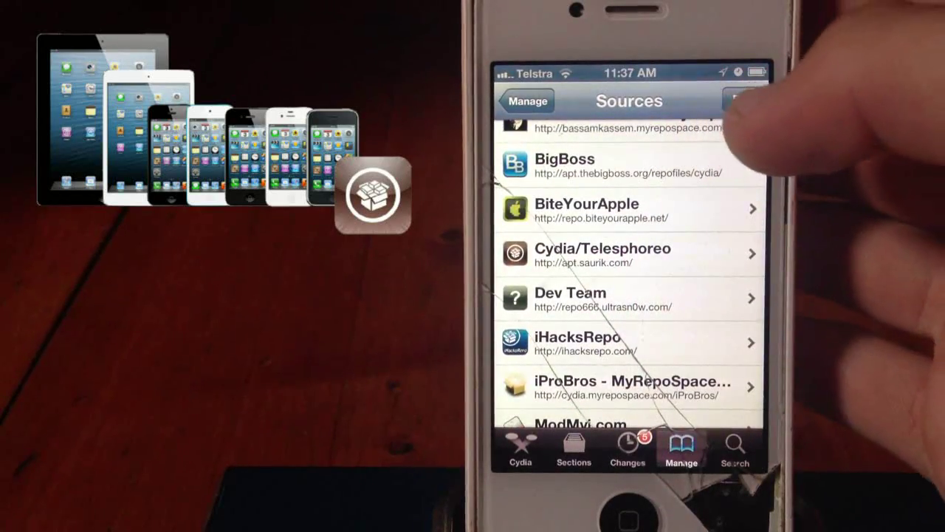
{"action": "scroll", "scroll_direction": "down", "scroll_amount": 3}
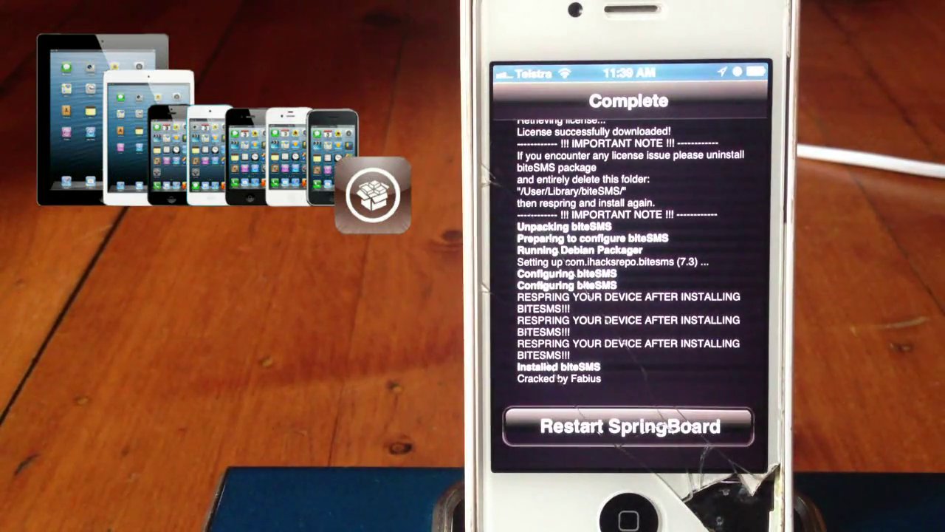
Step: Restart SpringBoard to complete the biteSMS installation
{"action": "left_click", "coordinate": [631, 427]}
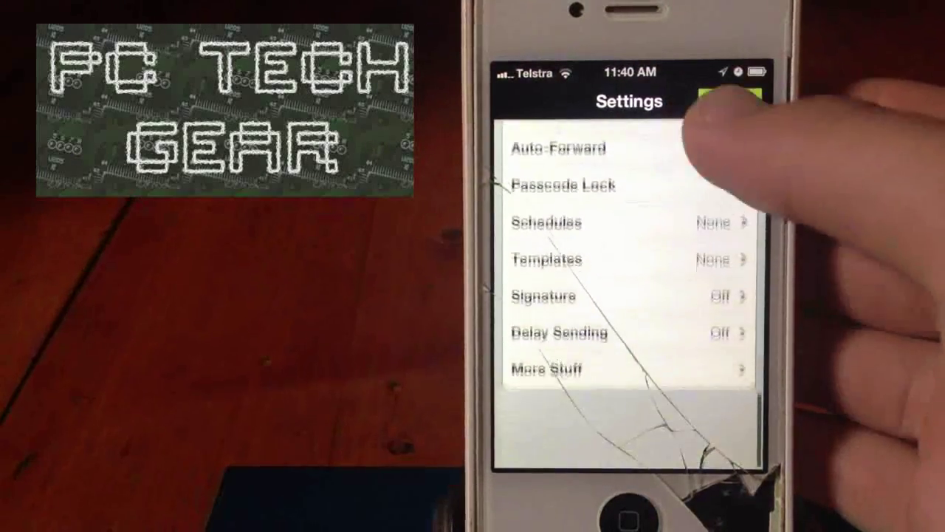
Step: Open biteSMS More Stuff and scroll through Smileys, Character Counter and Status Bar Icon
{"action": "left_click", "coordinate": [561, 370]}
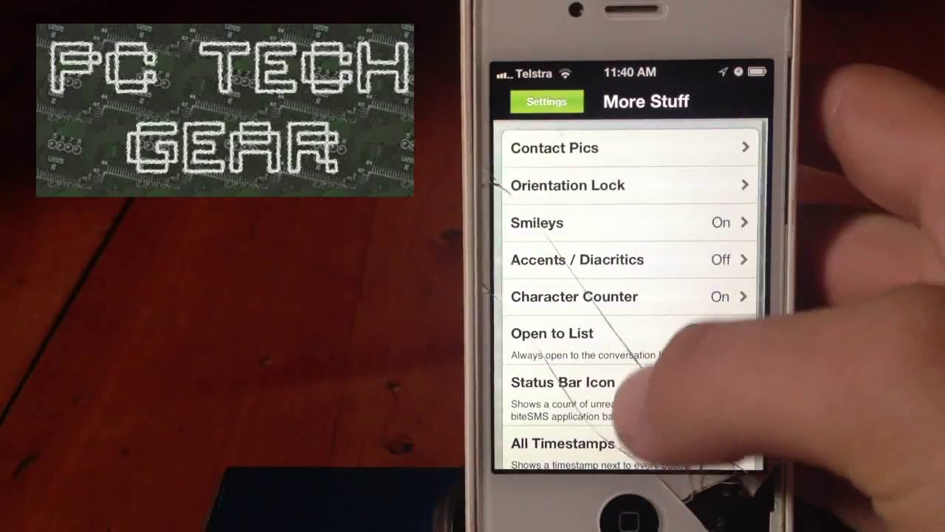
{"action": "scroll", "scroll_direction": "down", "scroll_amount": 3}
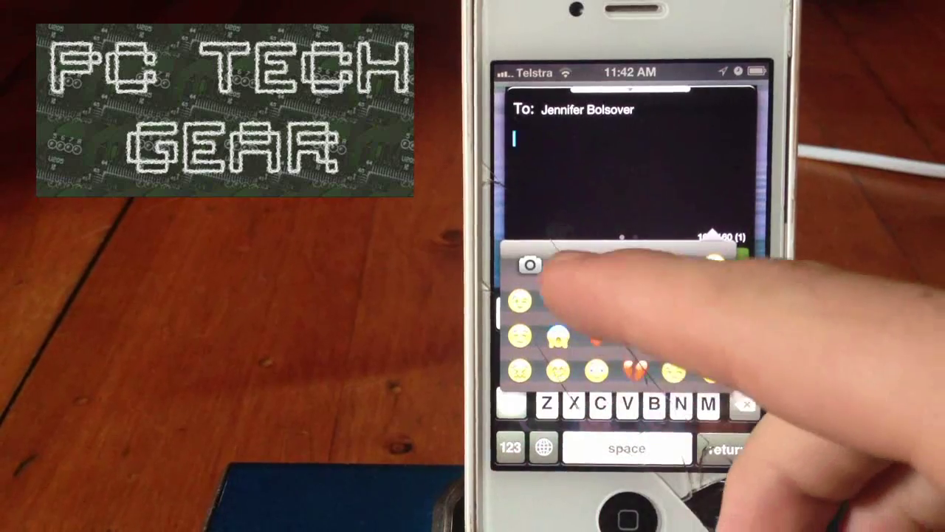
Step: Tap the camera icon in Quick Compose to pick a photo album
{"action": "left_click", "coordinate": [531, 266]}
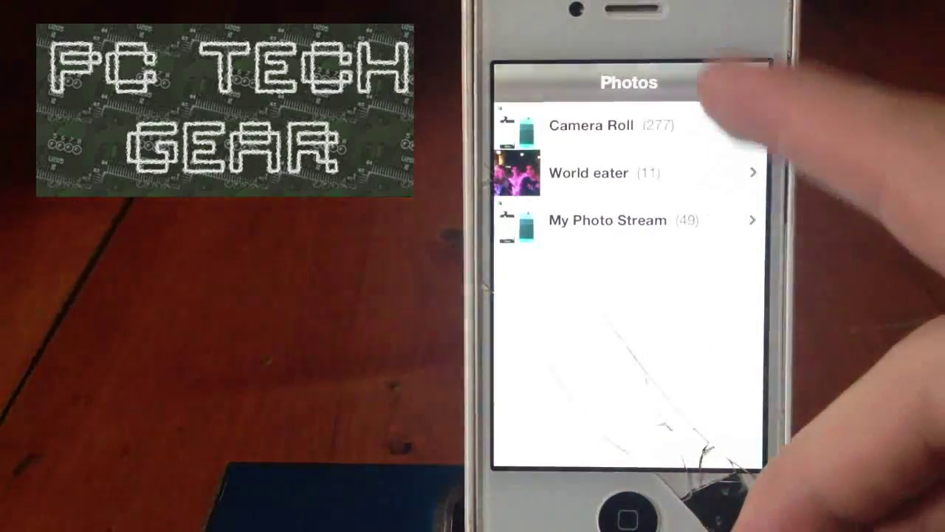